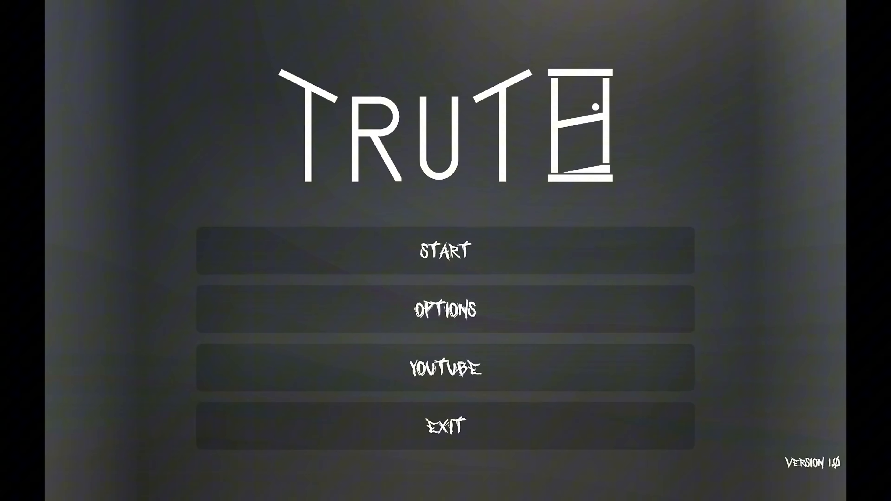
# Start a new game from the Truth title screen and load into the lobby corridor
pyautogui.click(446, 250)
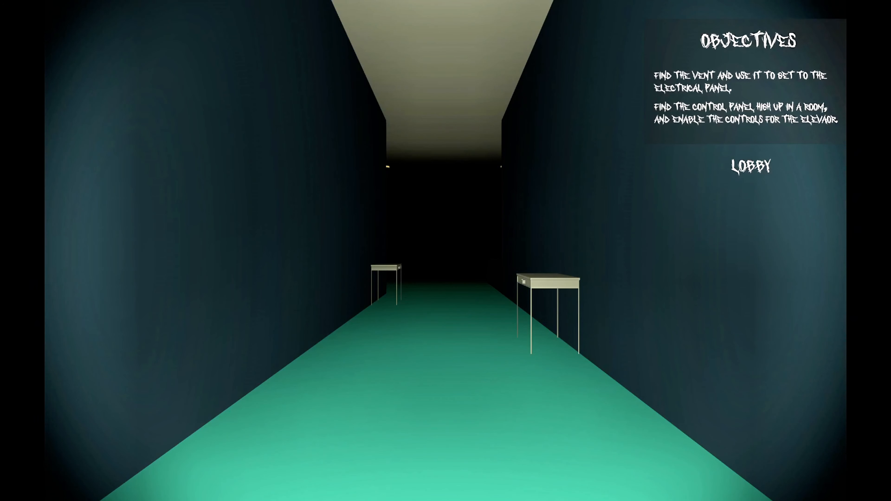
pyautogui.moveTo(445, 250)
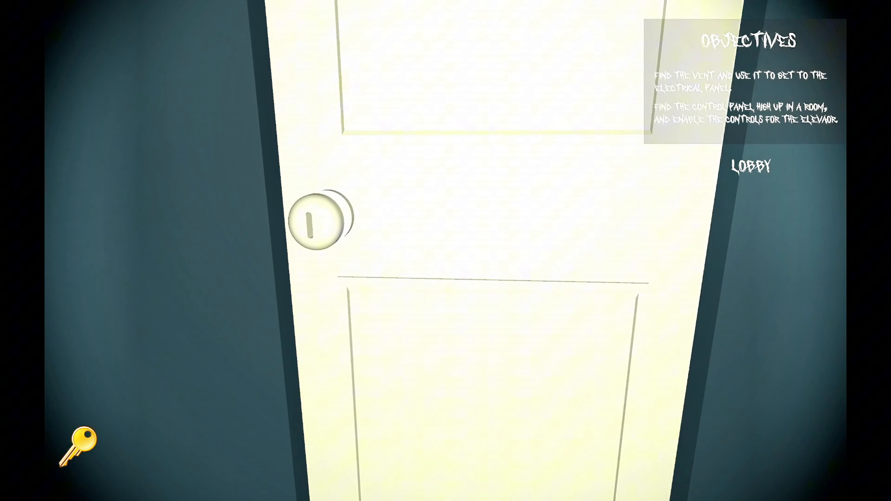
pyautogui.click(314, 222)
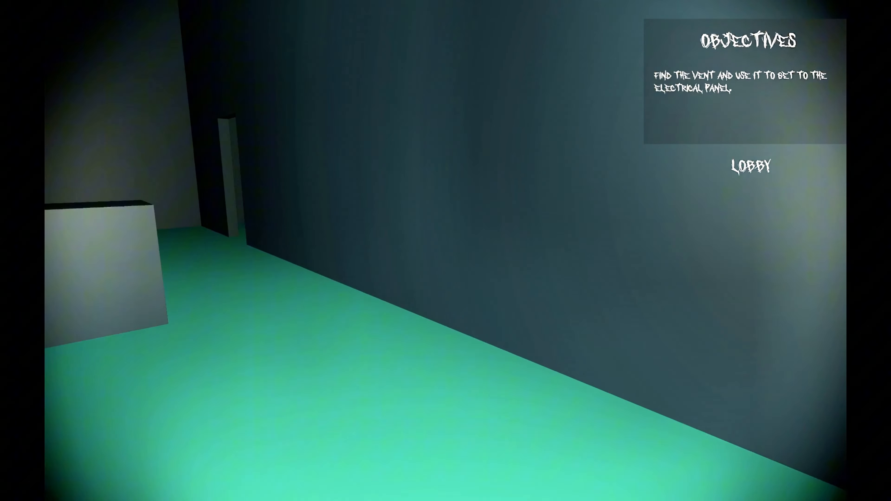
pyautogui.moveTo(445, 250)
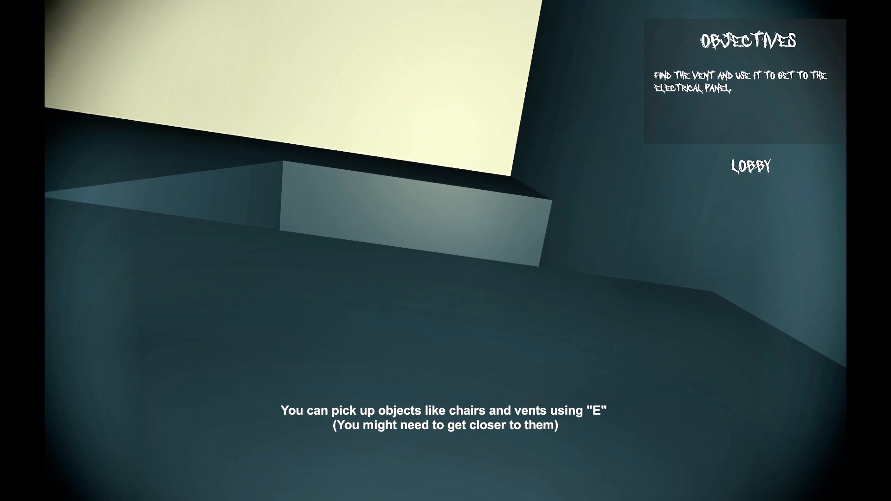
pyautogui.moveTo(446, 251)
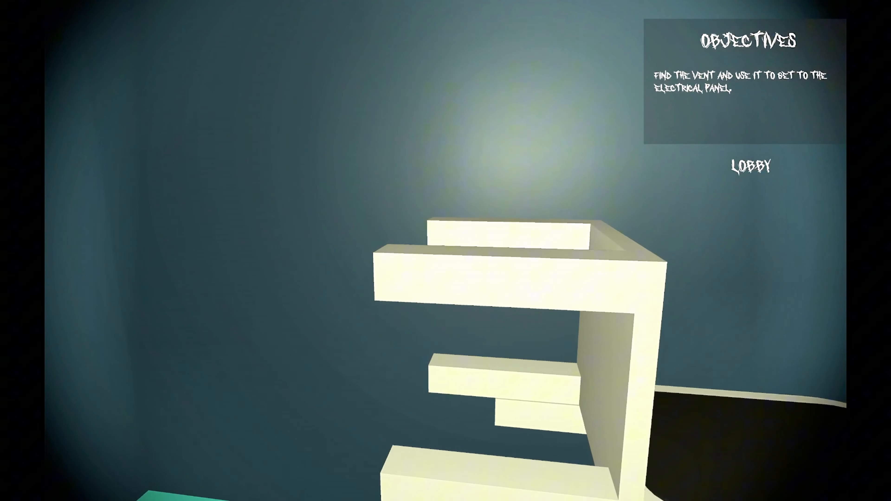
pyautogui.moveTo(445, 251)
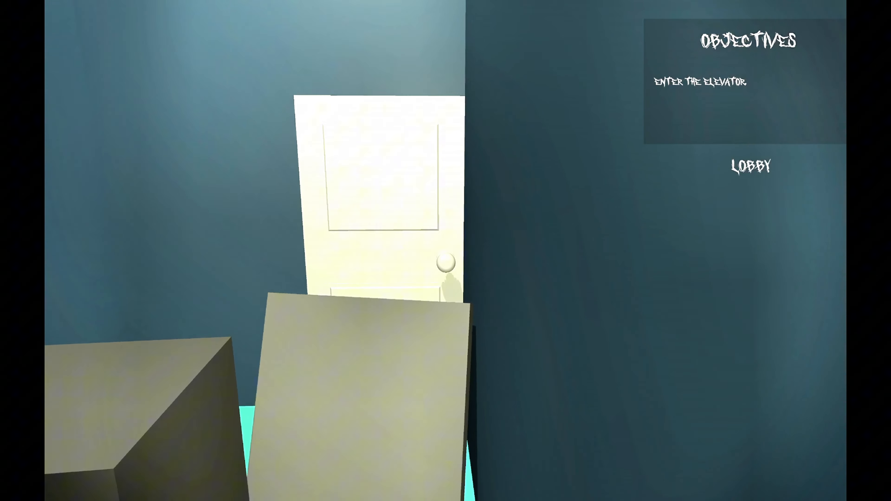
pyautogui.moveTo(445, 250)
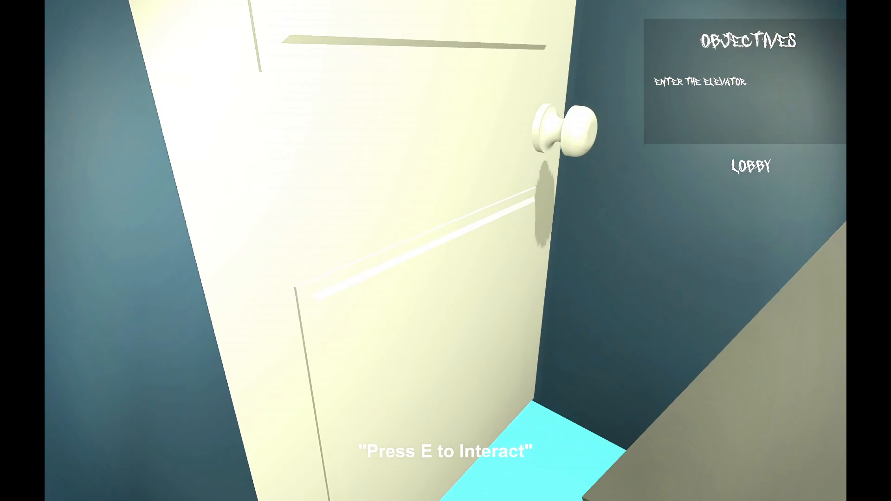
pyautogui.press('e')
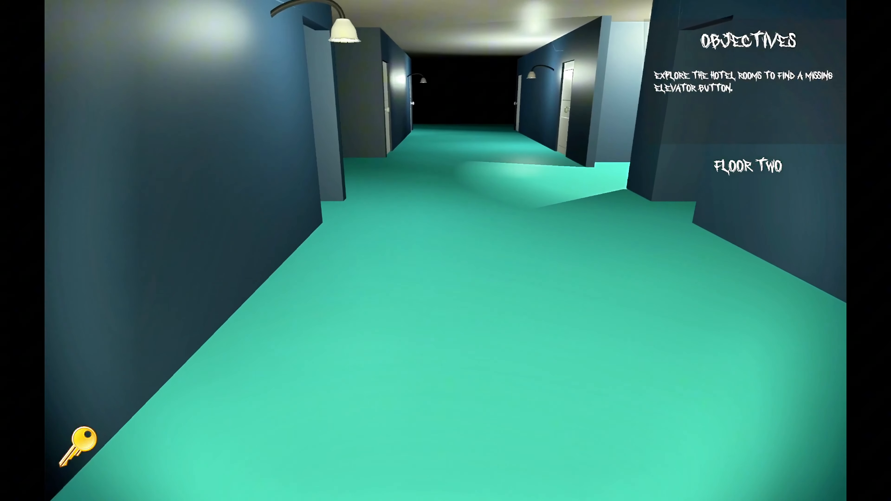
pyautogui.moveTo(445, 250)
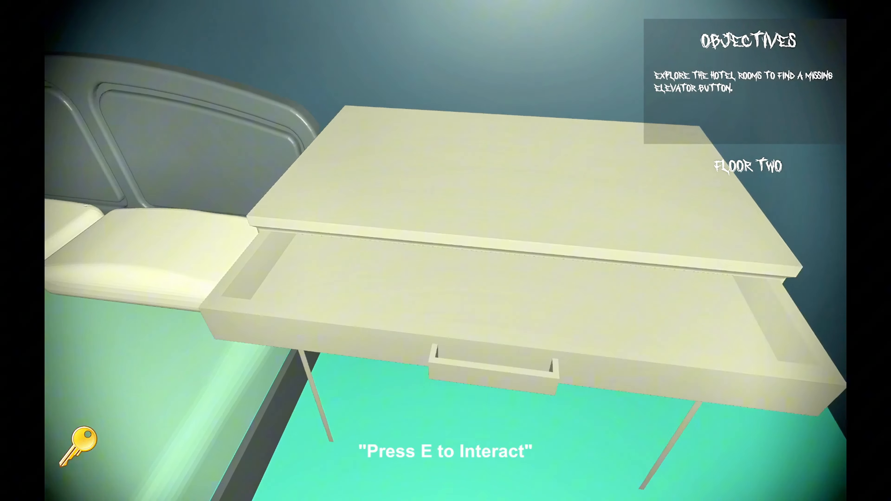
# Search the open desk drawer in the floor-two hotel room
pyautogui.press('e')
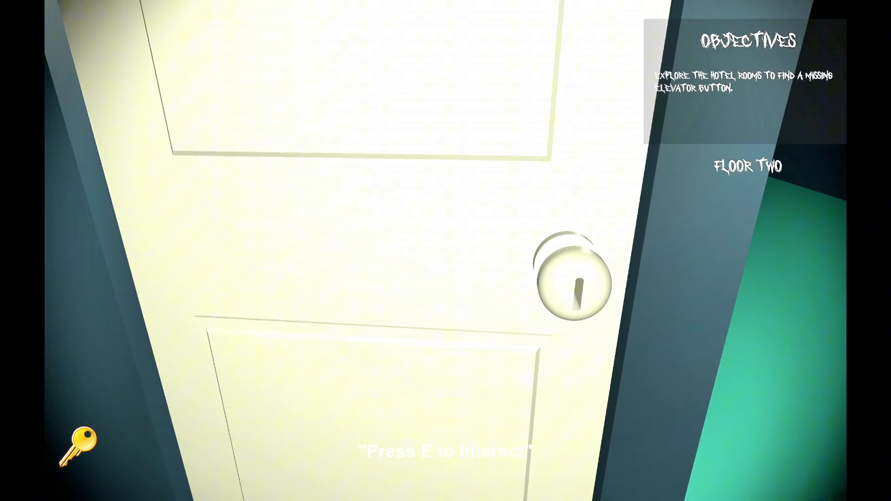
# Get the hotel room door open and leave into the floor-two corridor
pyautogui.press('e')
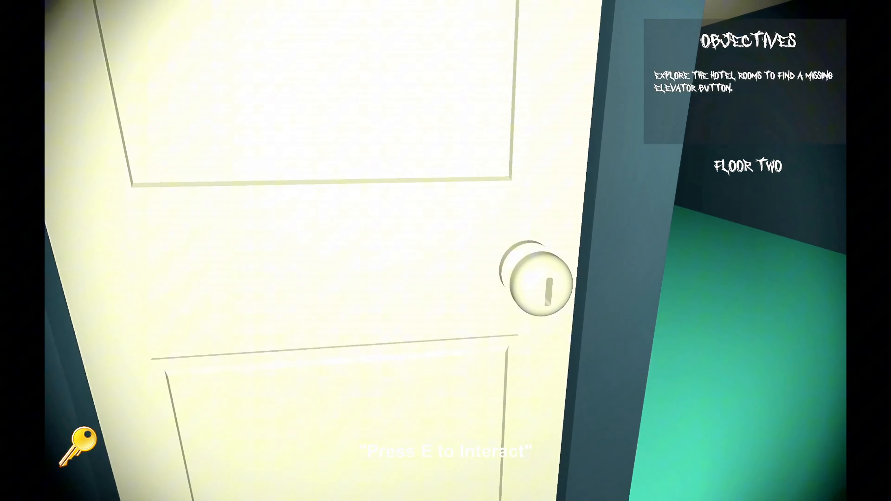
pyautogui.press('e')
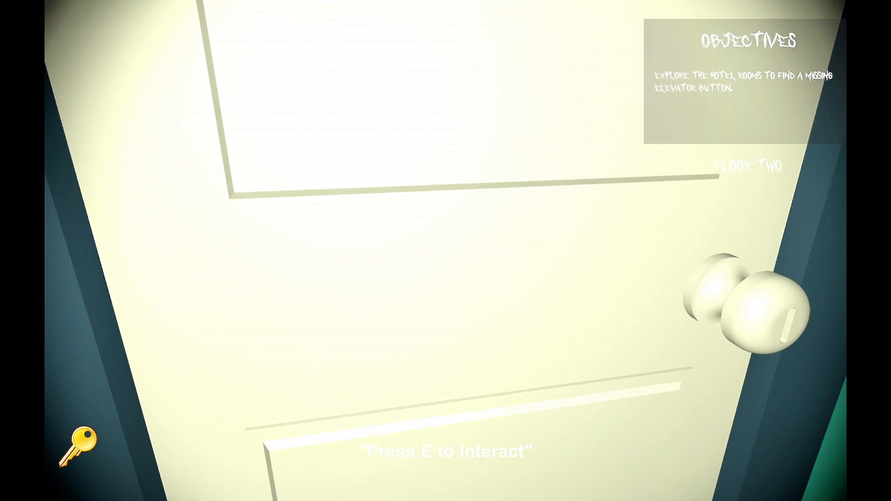
pyautogui.press('e')
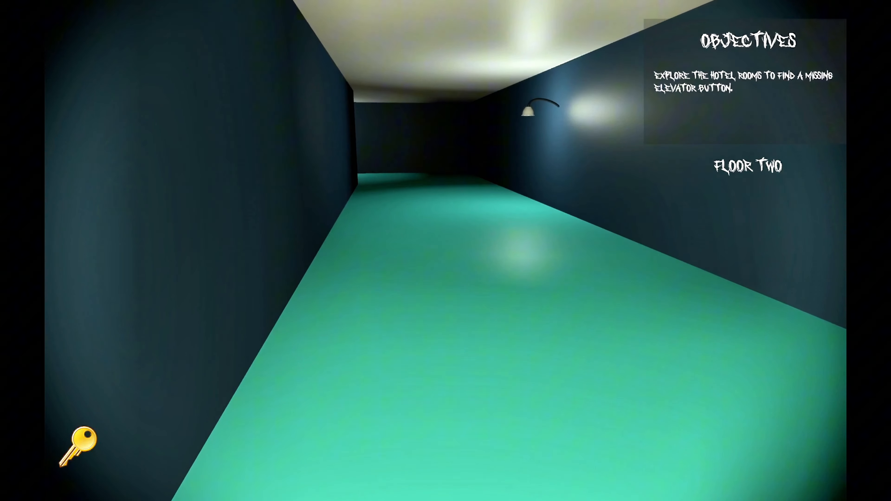
# Walk down the floor-two corridor and try the next hotel room door
pyautogui.press('w')
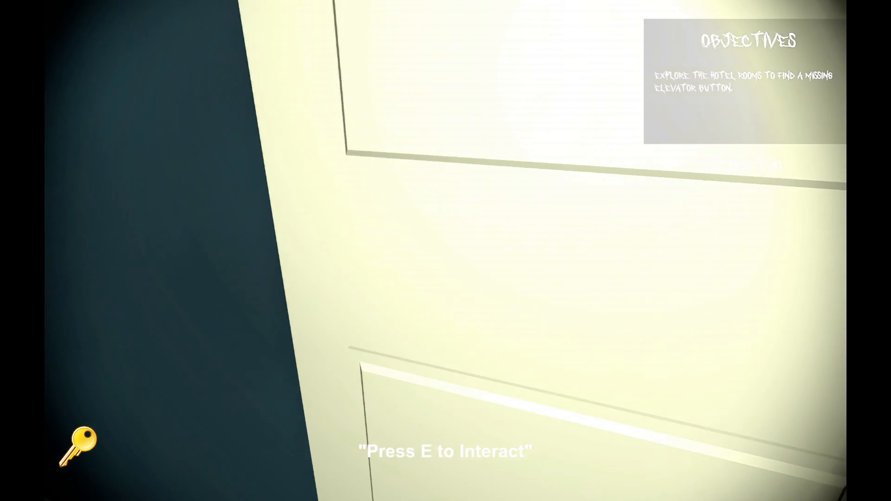
pyautogui.press('e')
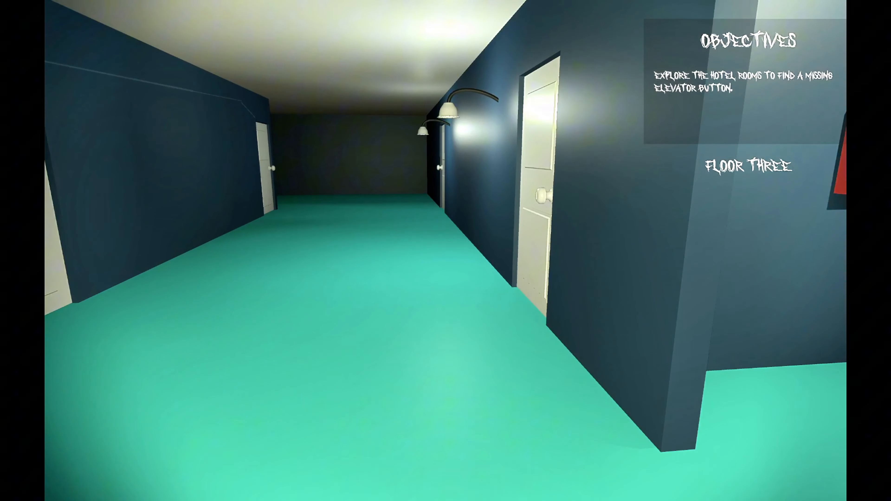
# Pause the game in the floor-three corridor
pyautogui.press('Escape')
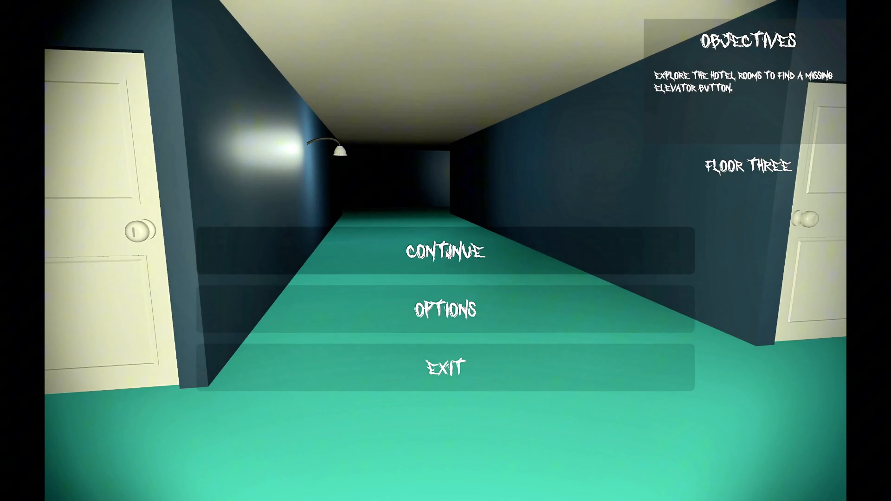